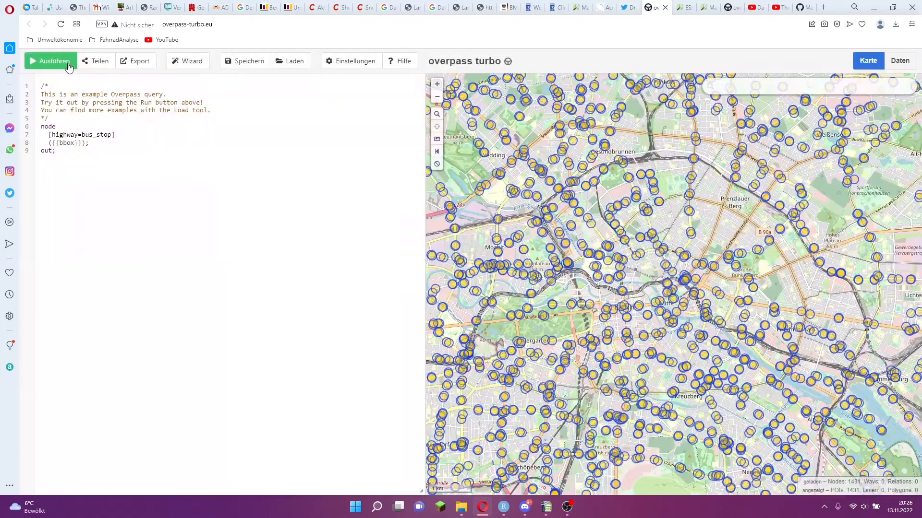
mouse_move(54, 60)
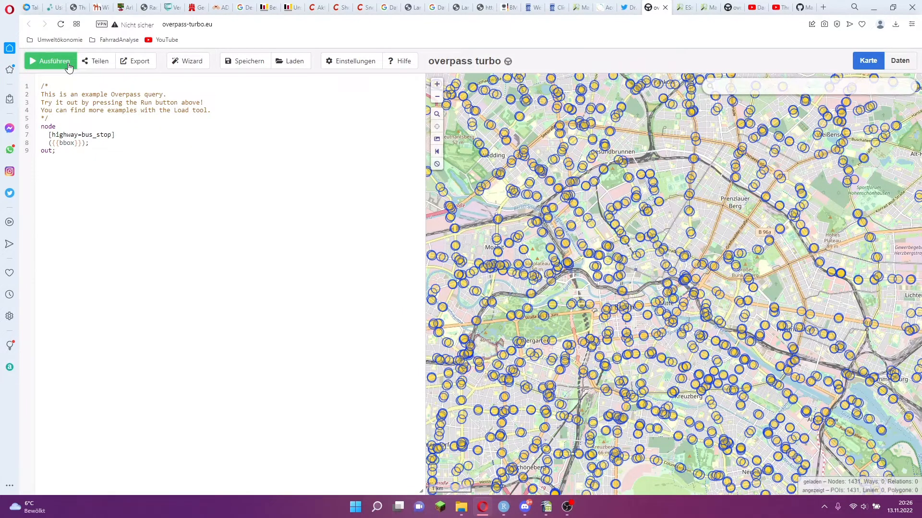
Browse the OSM Wiki Map features aerialway and aeroway tag tables.
left_click(575, 7)
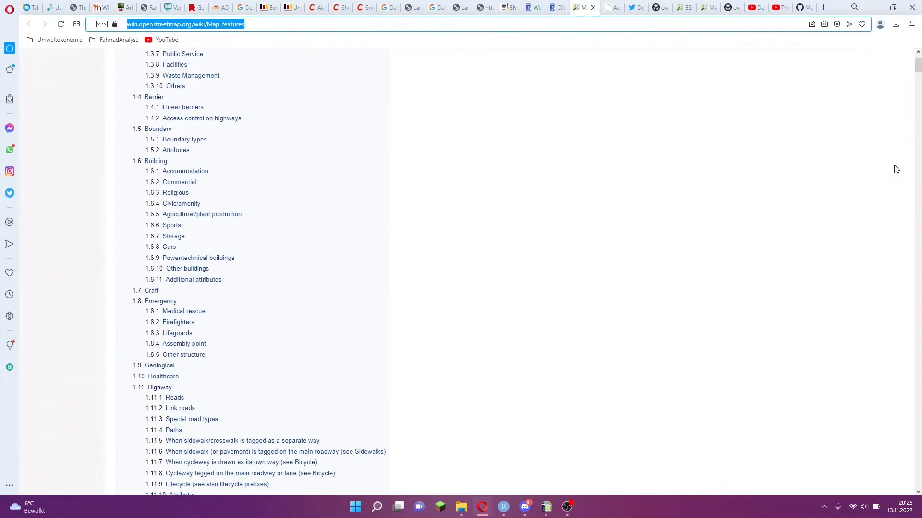
scroll("down", 3)
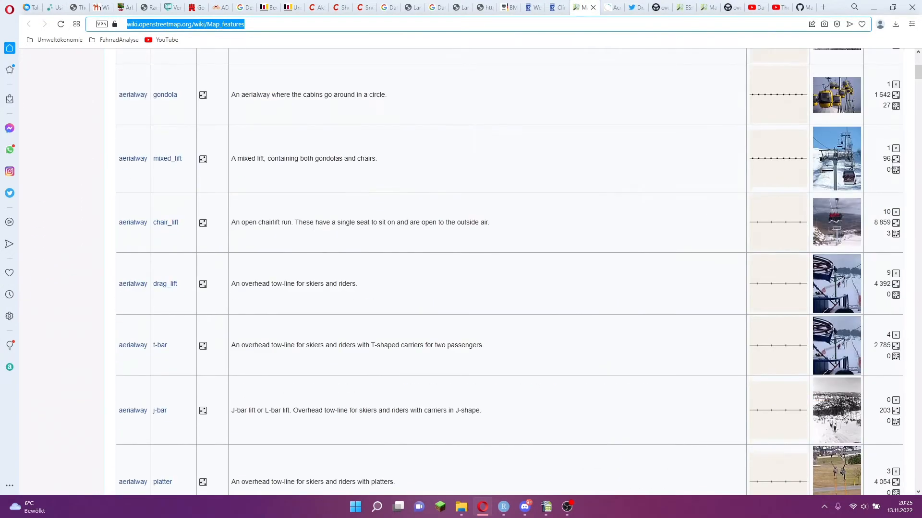
scroll("down", 3)
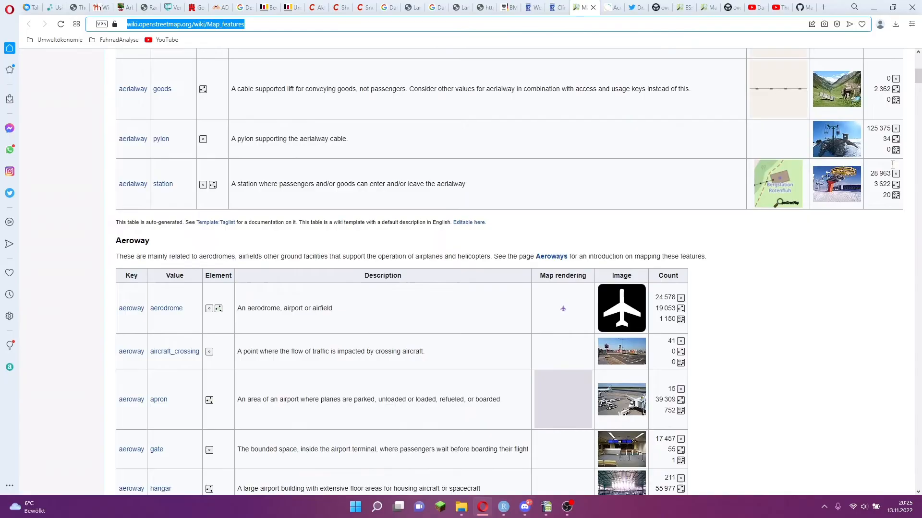
left_click(577, 506)
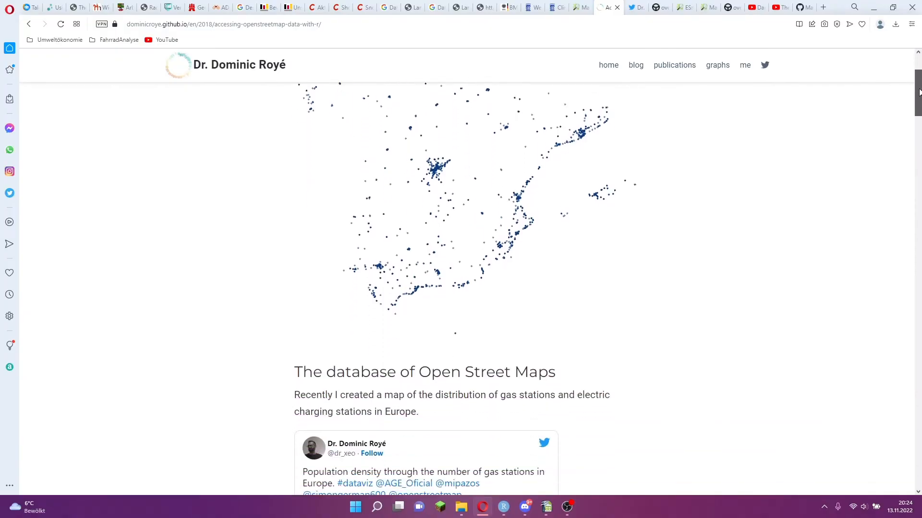
Scroll through the osmdata tutorial post down to the ggmap plotting code.
scroll("down", 3)
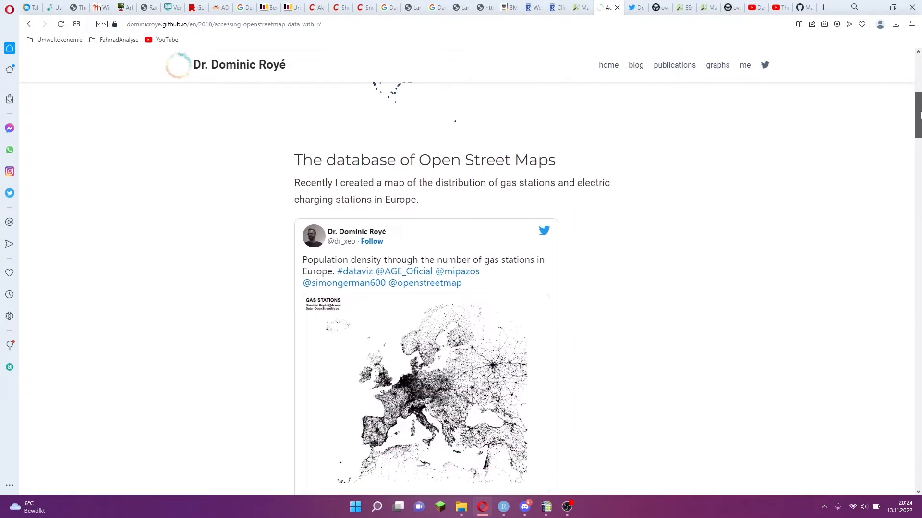
scroll("down", 3)
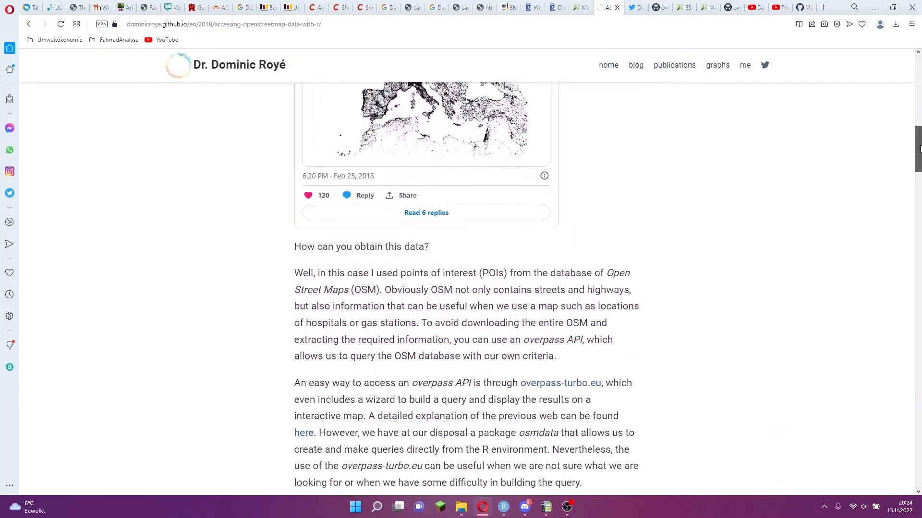
scroll("down", 3)
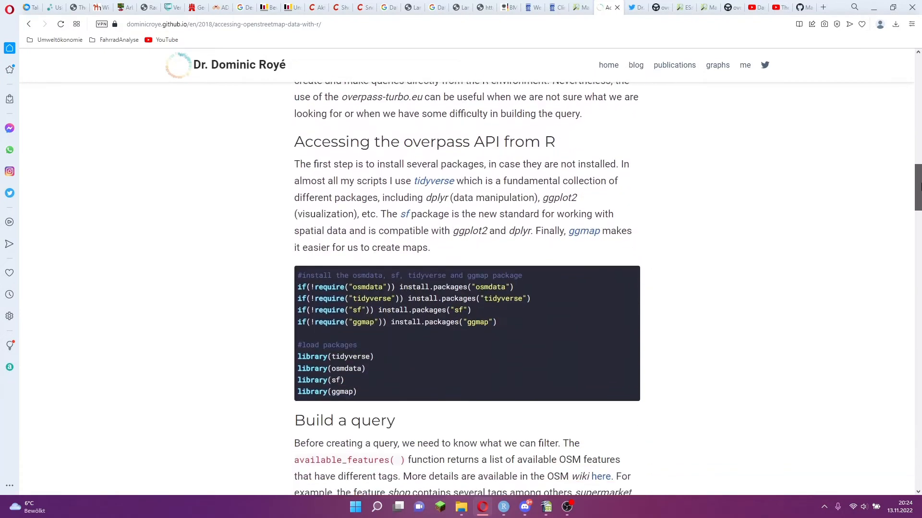
scroll("down", 3)
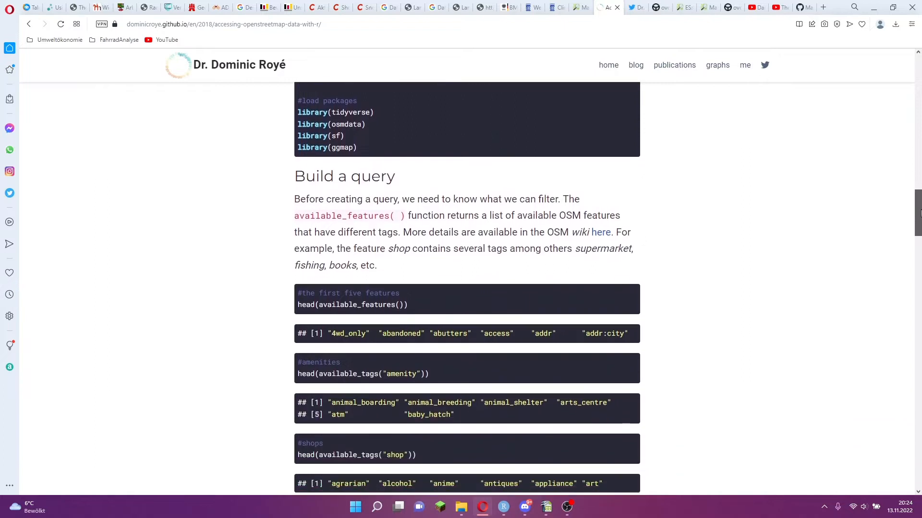
scroll("down", 3)
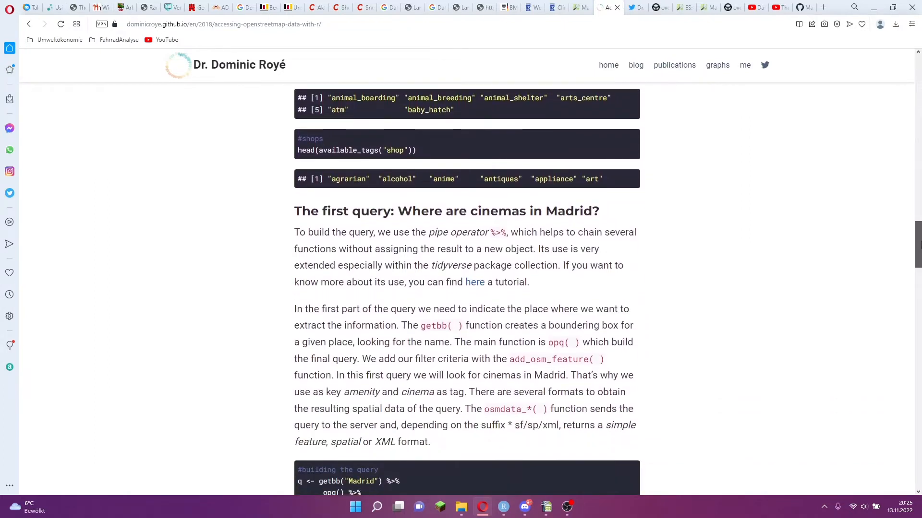
scroll("down", 3)
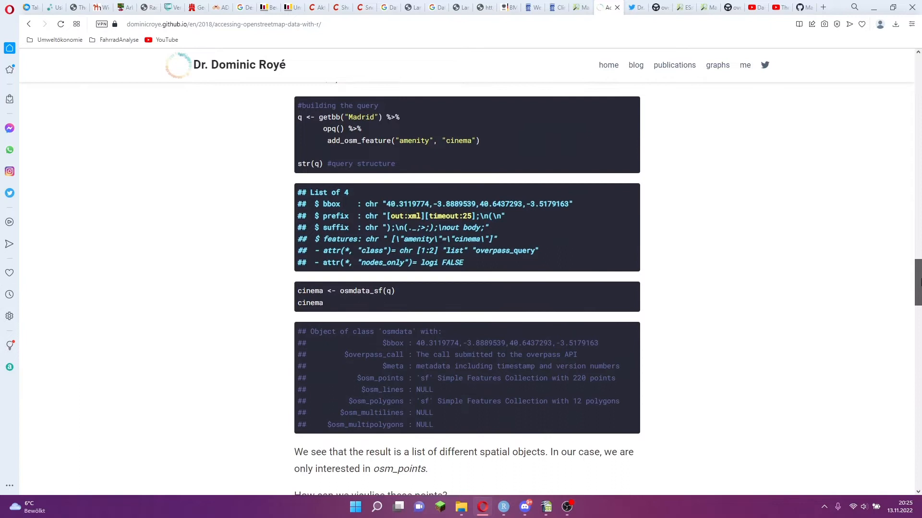
scroll("down", 3)
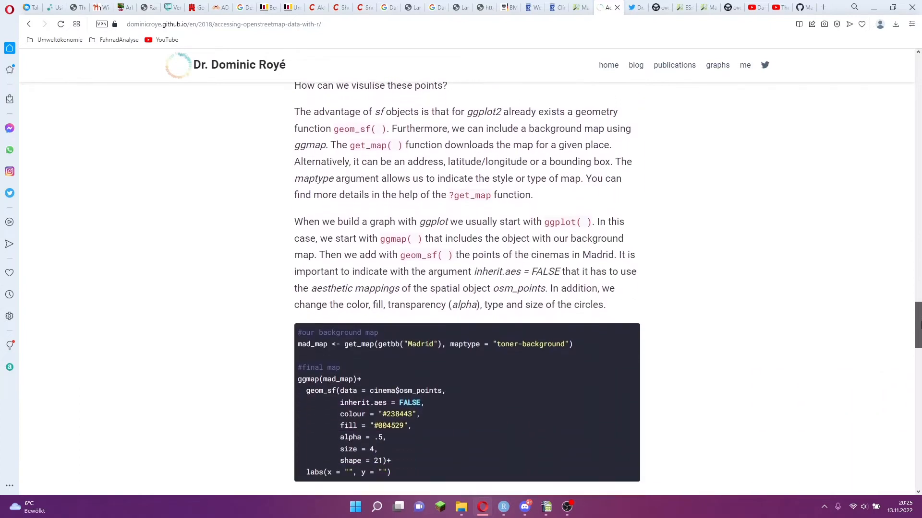
scroll("down", 3)
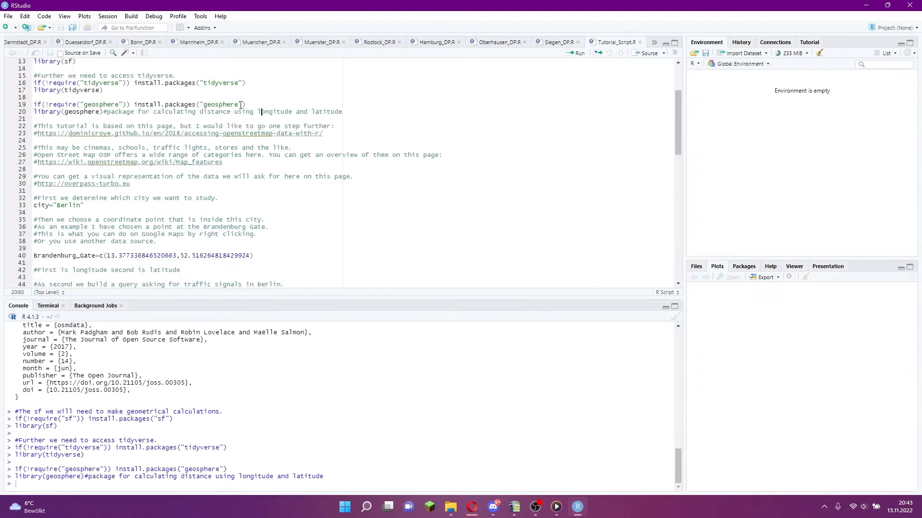
Copy the Brandenburg Gate coordinates from the Google Maps right-click menu.
scroll("down", 3)
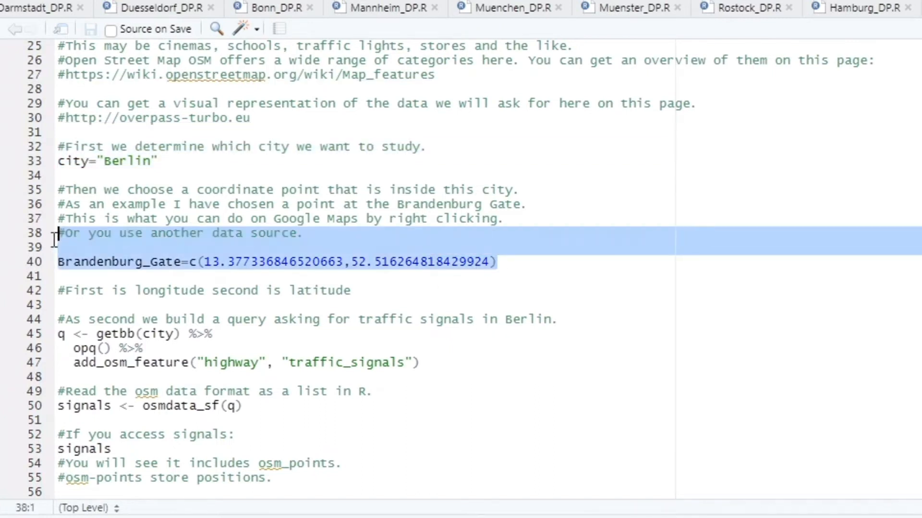
mouse_move(582, 303)
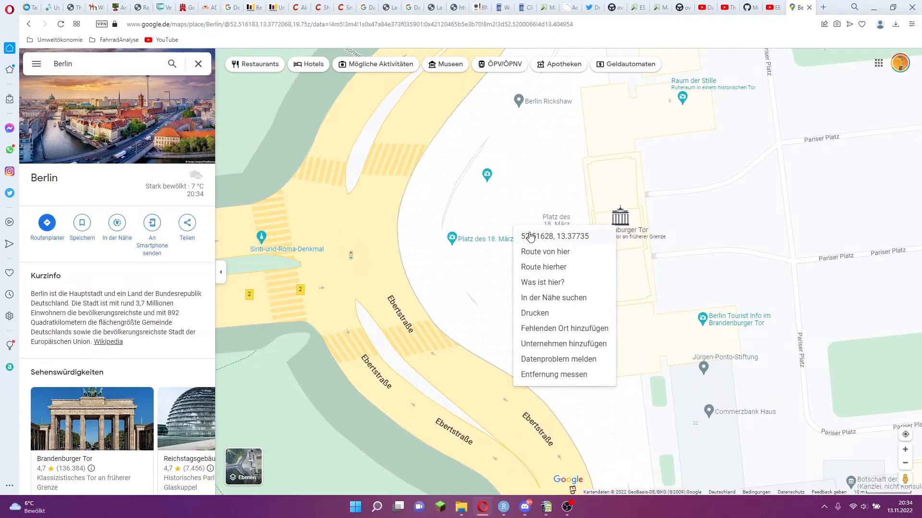
left_click(553, 236)
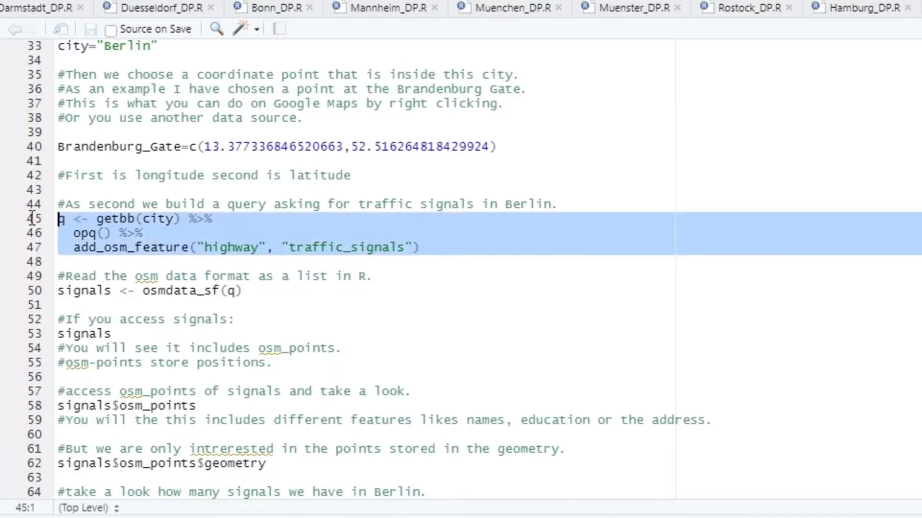
mouse_move(595, 277)
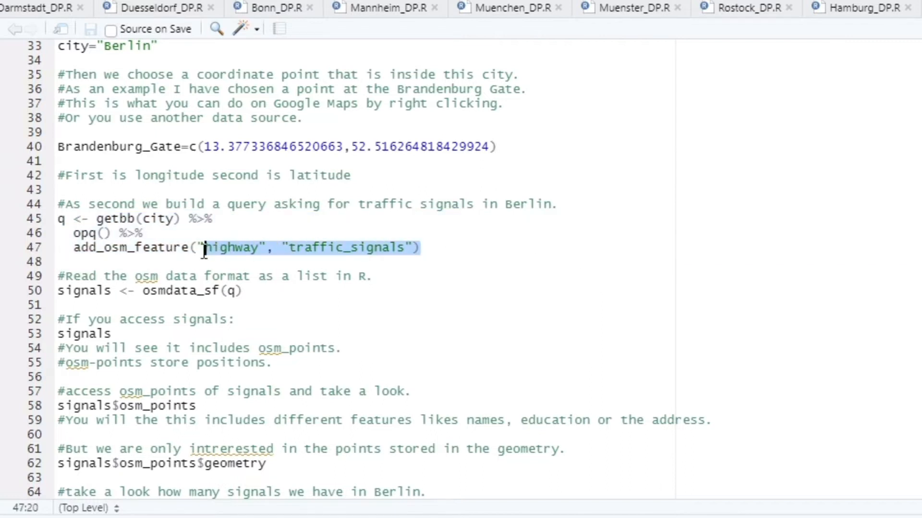
mouse_move(648, 269)
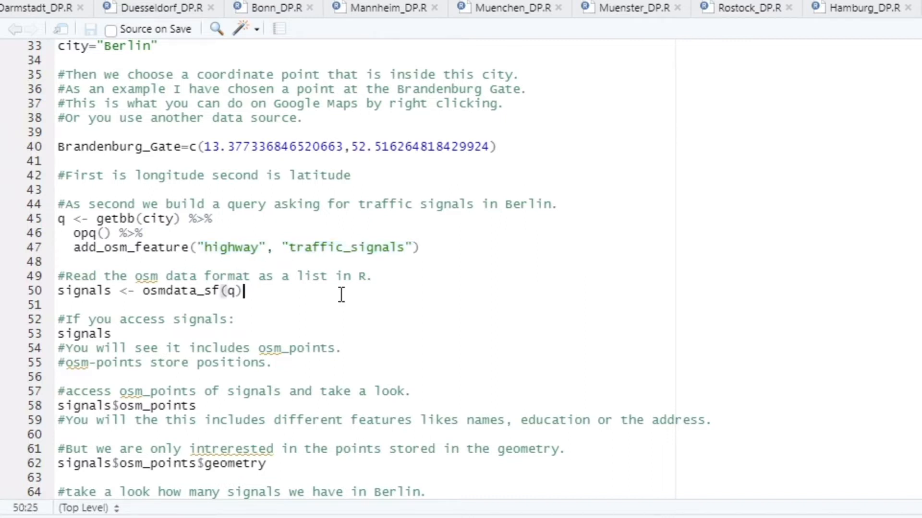
Run the line reading the Berlin traffic-signal OSM data into signals.
key("Home")
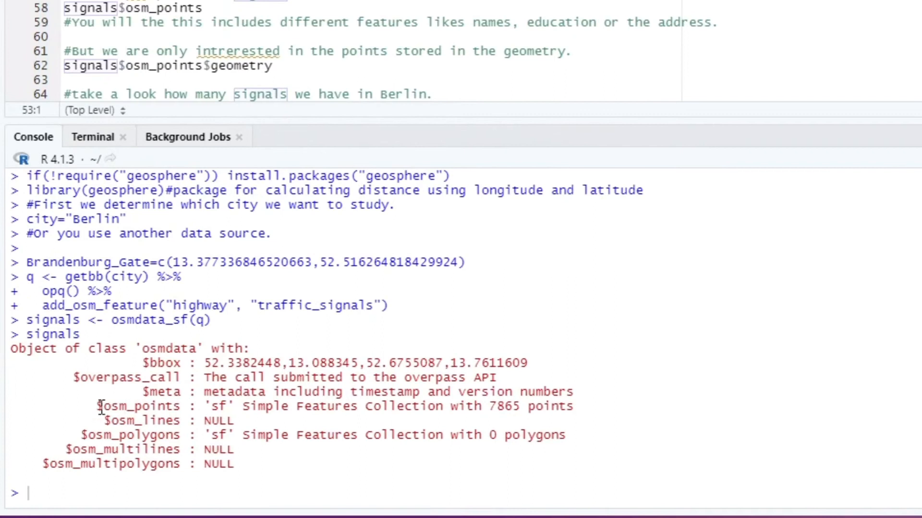
mouse_move(100, 405)
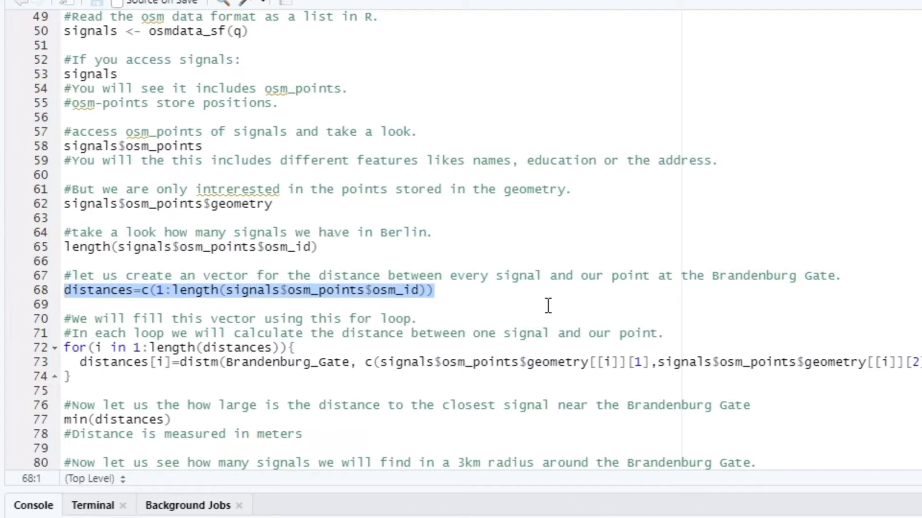
scroll("down", 3)
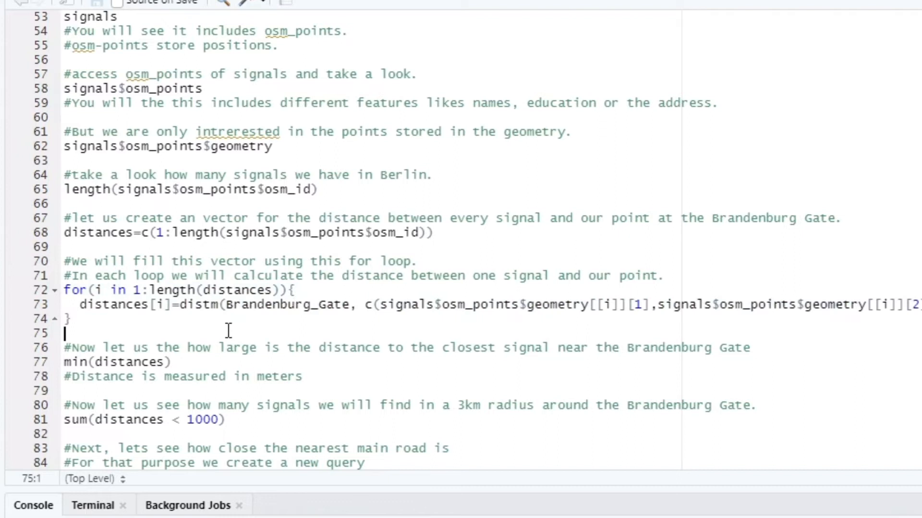
double_click(199, 304)
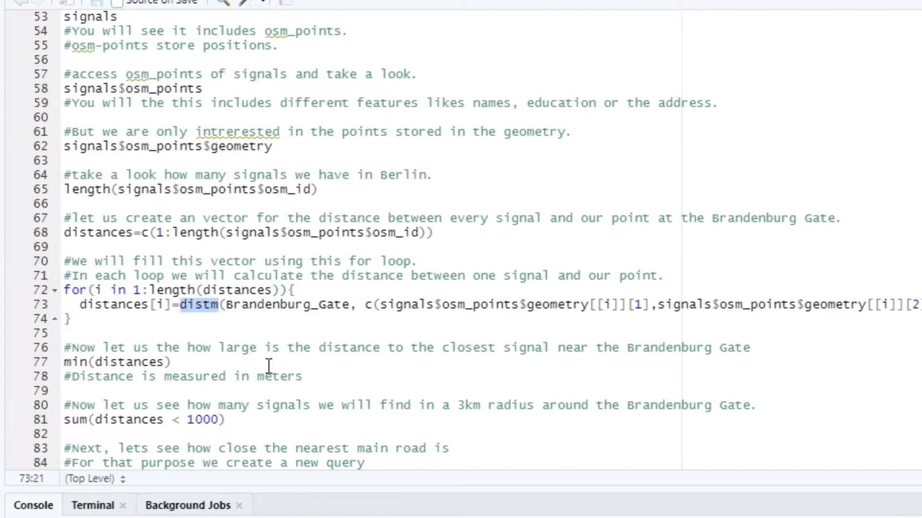
mouse_move(272, 334)
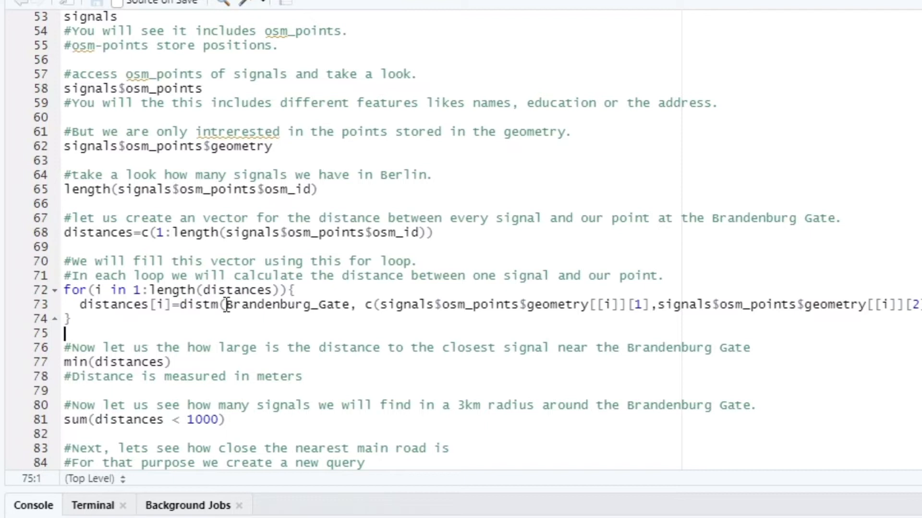
left_click(226, 304)
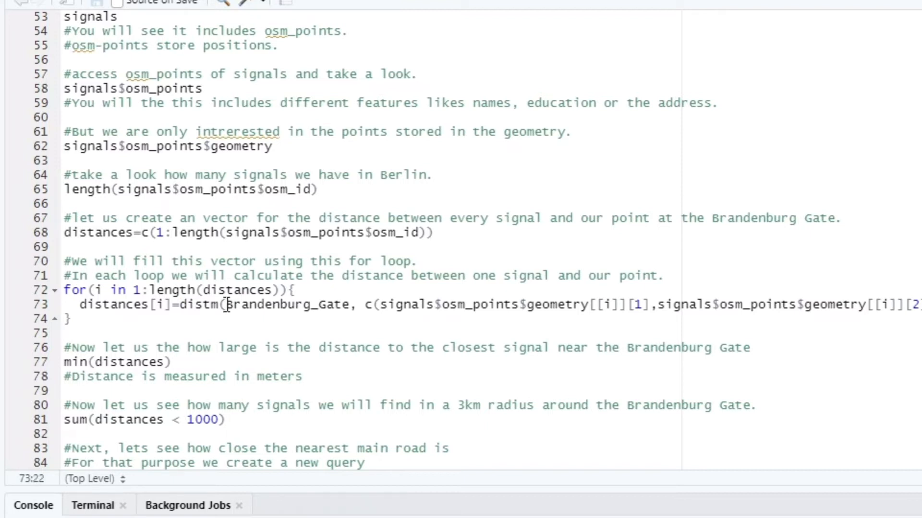
double_click(235, 305)
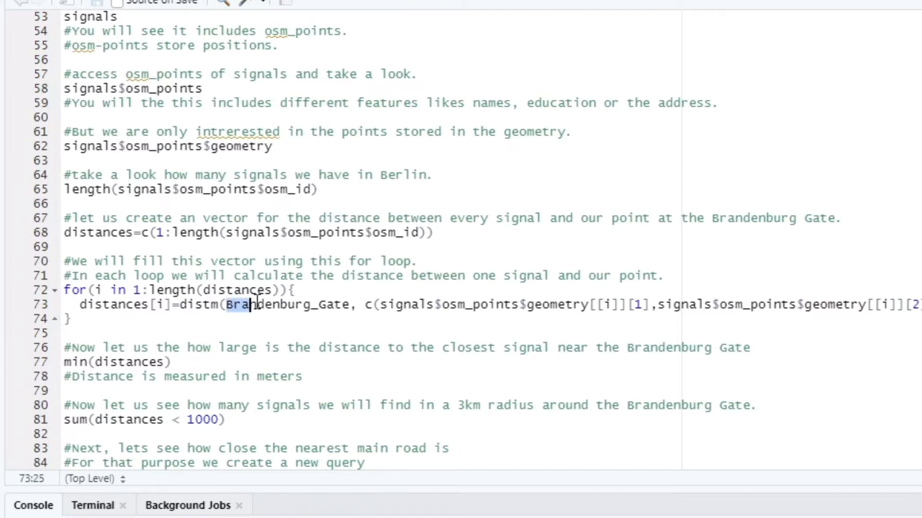
double_click(286, 304)
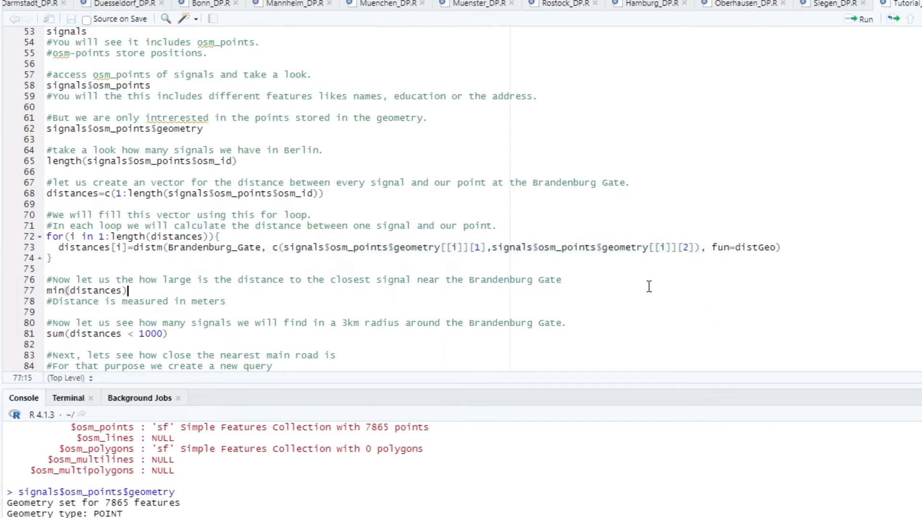
mouse_move(467, 296)
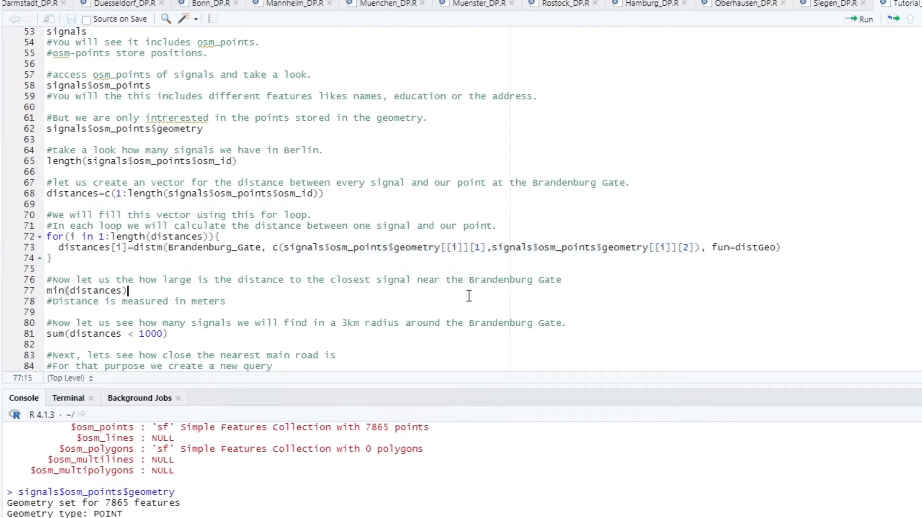
Run min(distances), showing the nearest signal 23.17 m from the gate.
triple_click(87, 291)
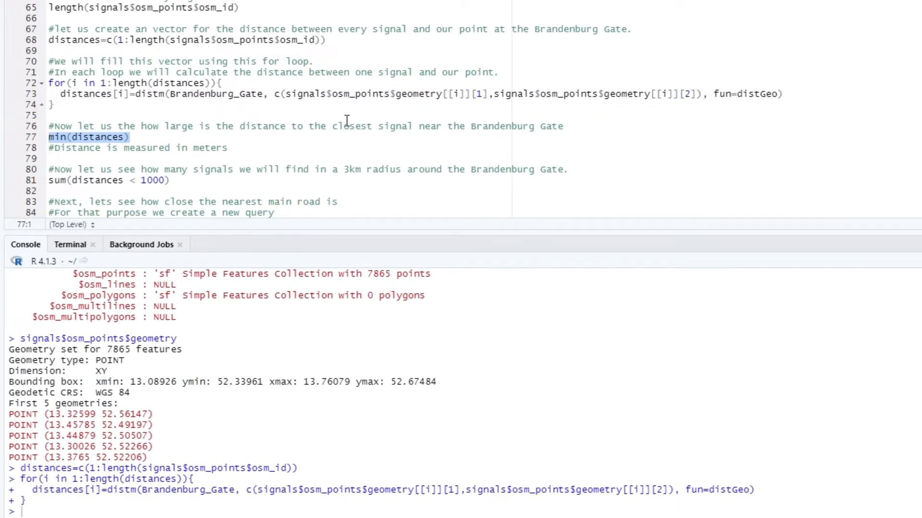
key("Return")
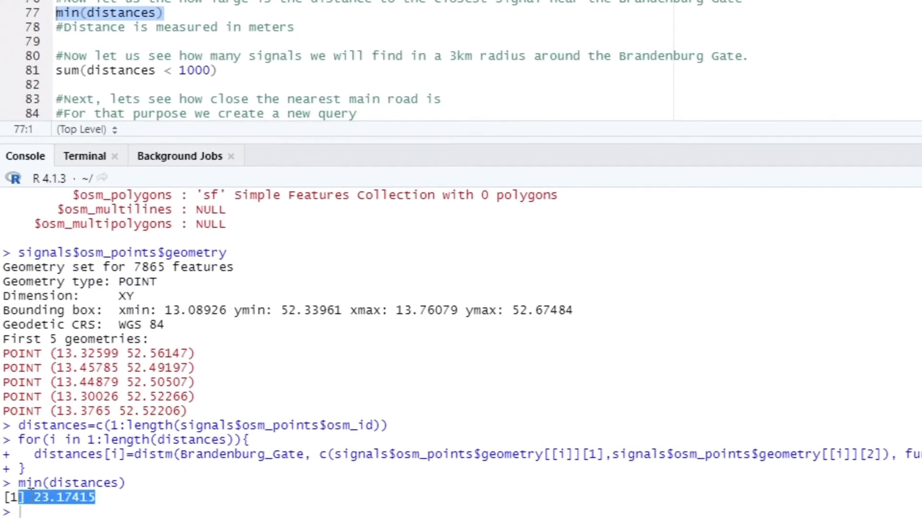
scroll("down", 3)
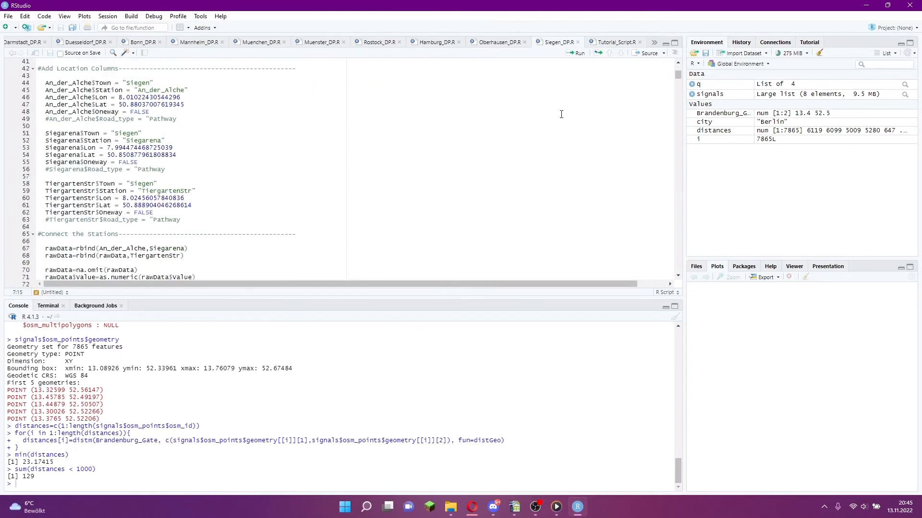
Scroll Siegen_DP.R down to the nearest primary road section with st_distance code.
scroll("down", 3)
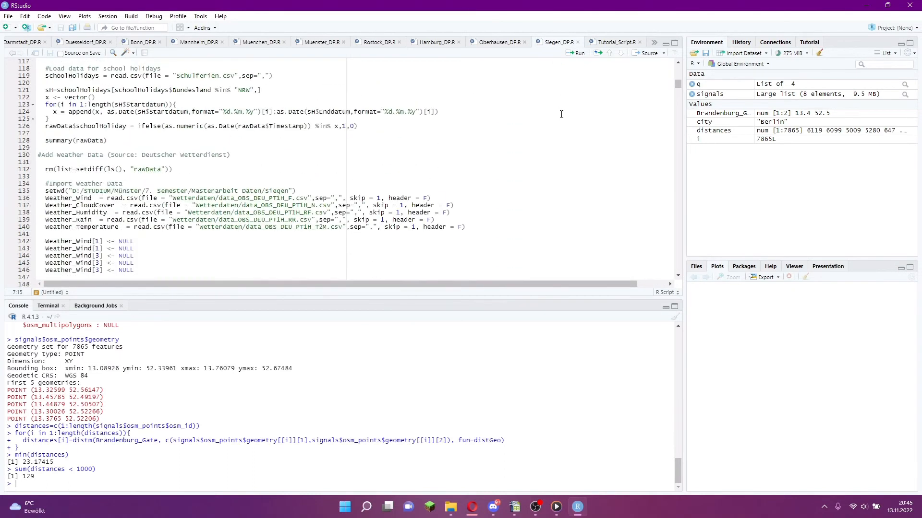
scroll("down", 3)
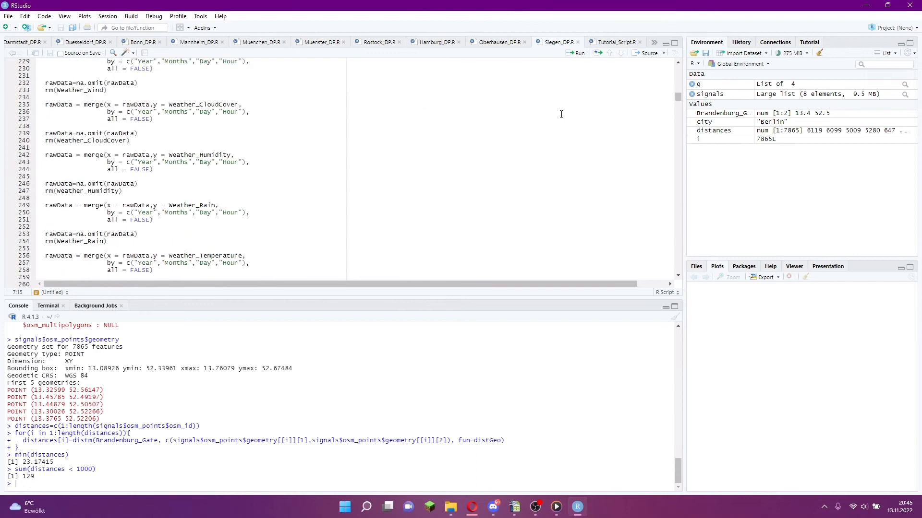
scroll("down", 3)
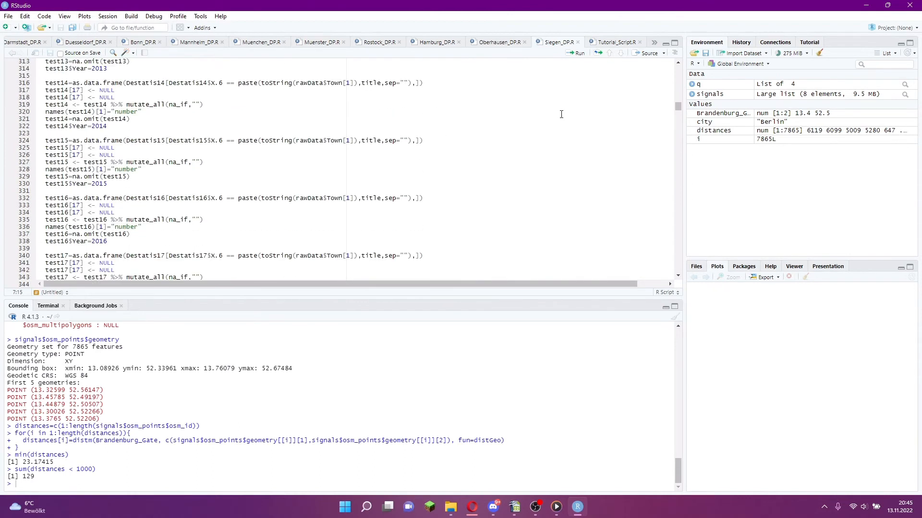
scroll("down", 3)
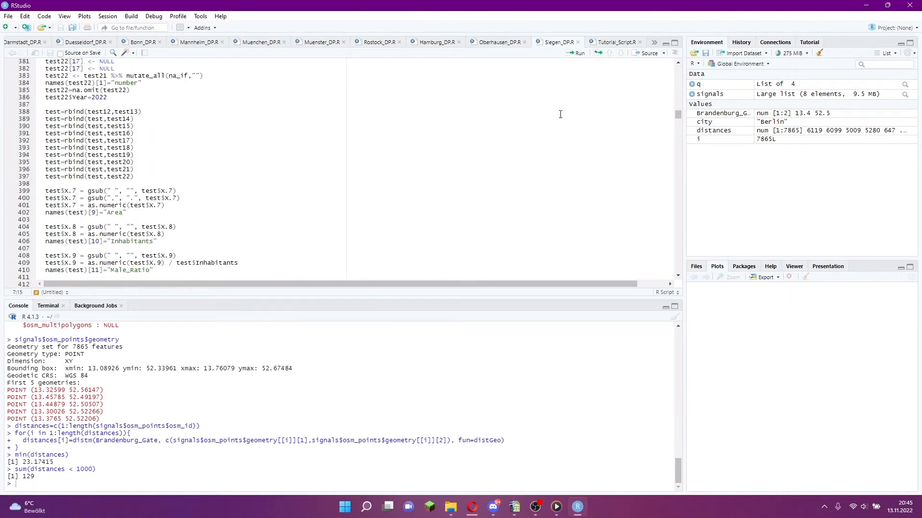
scroll("down", 3)
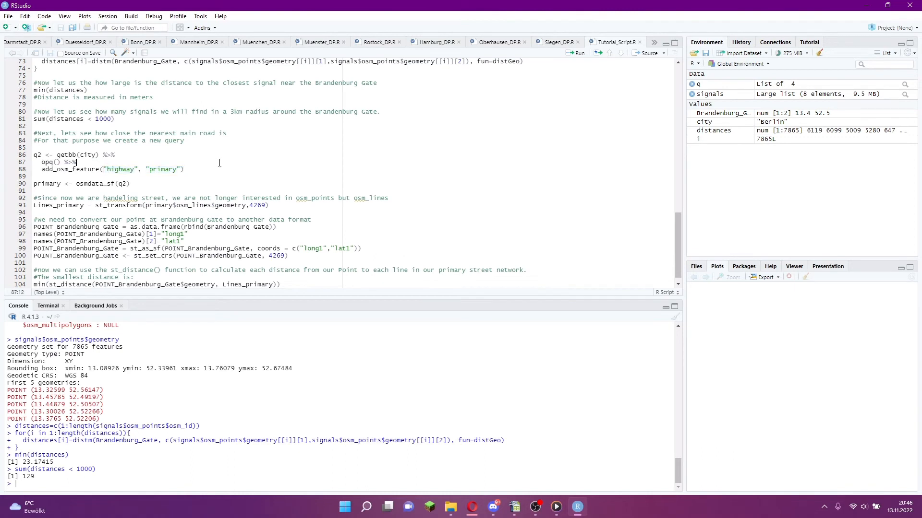
Walk through the primary road query and its osmdata_sf osm_lines extraction.
left_click(155, 176)
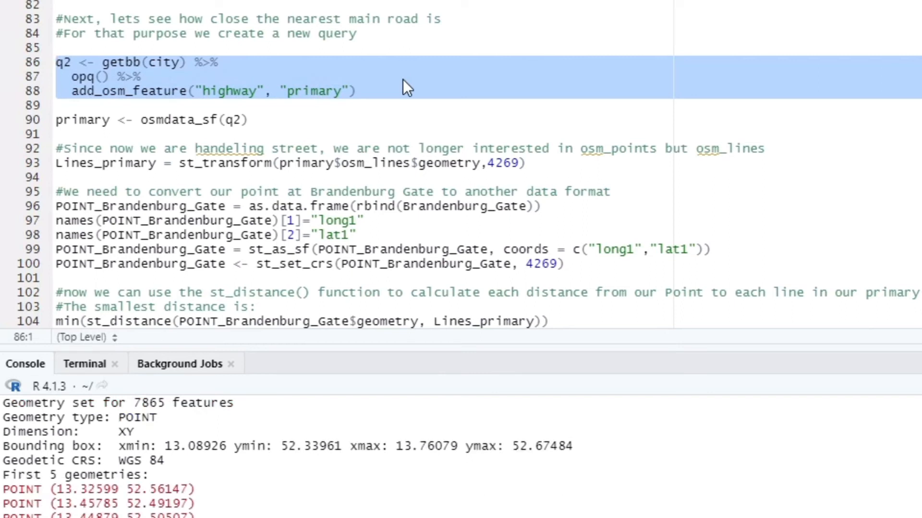
left_click(253, 120)
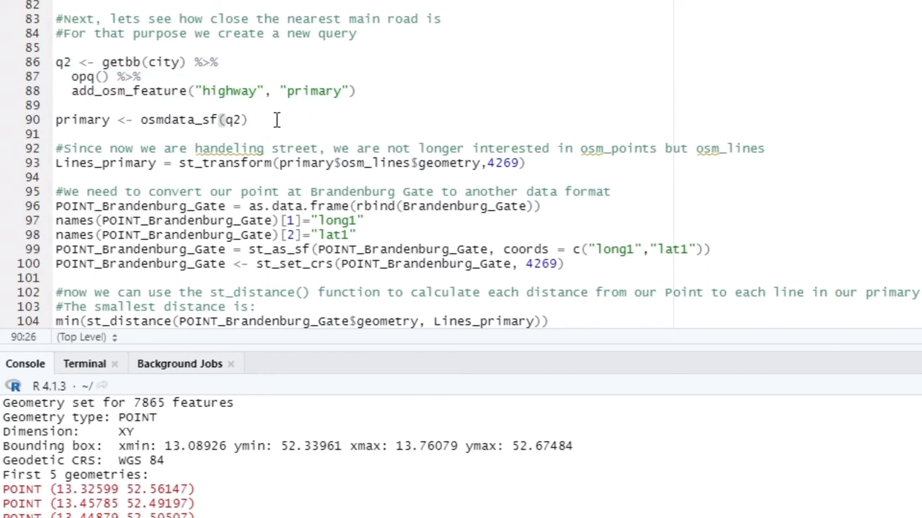
left_click(56, 148)
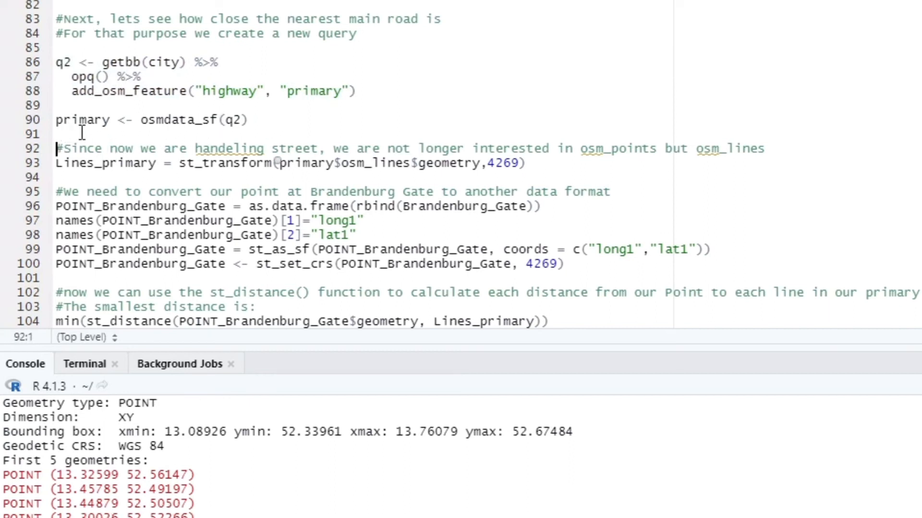
left_click(469, 167)
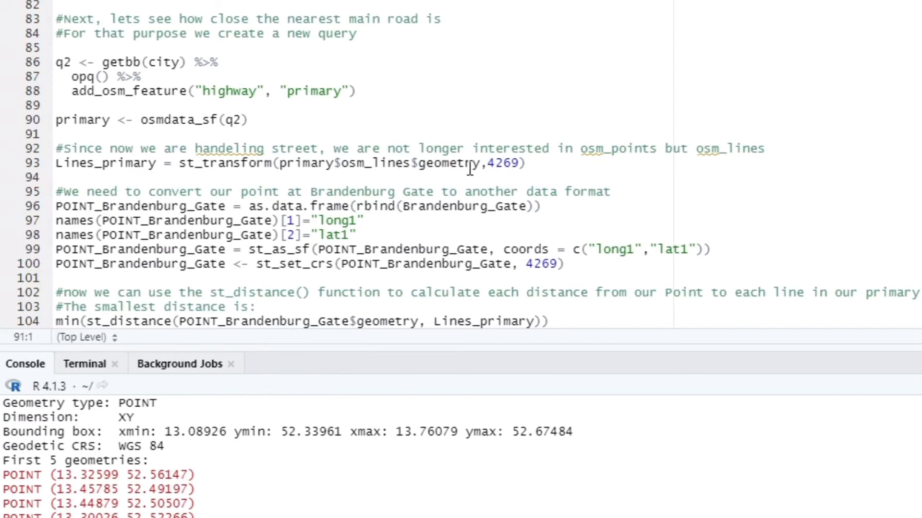
Select the road and Brandenburg Gate point conversion code and st_distance comment.
left_click(55, 134)
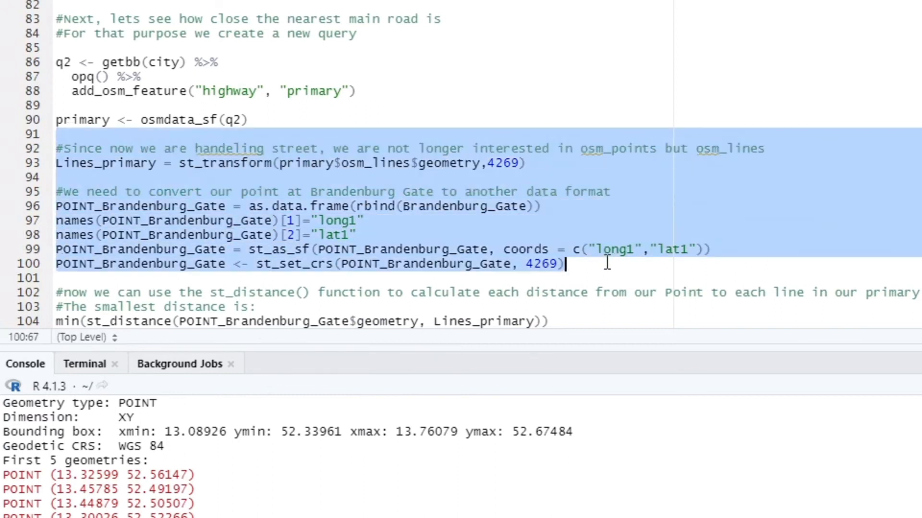
left_click(170, 321)
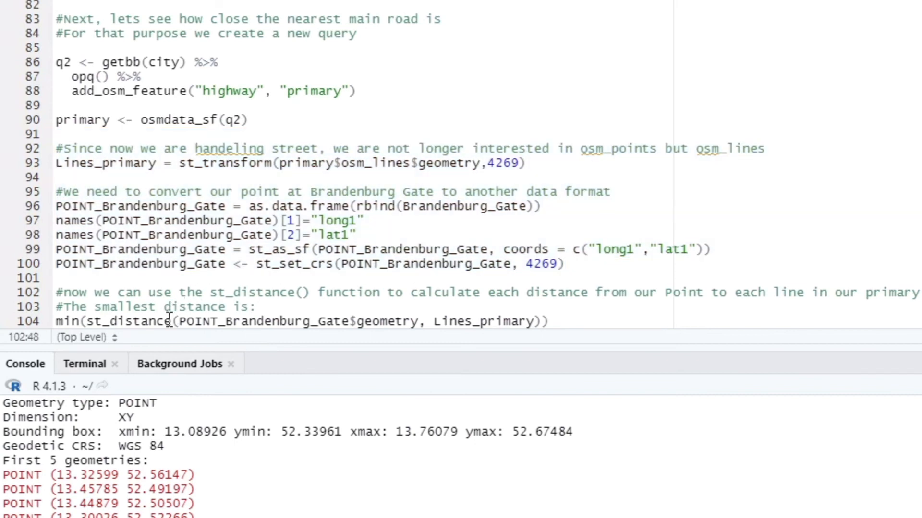
left_click(204, 305)
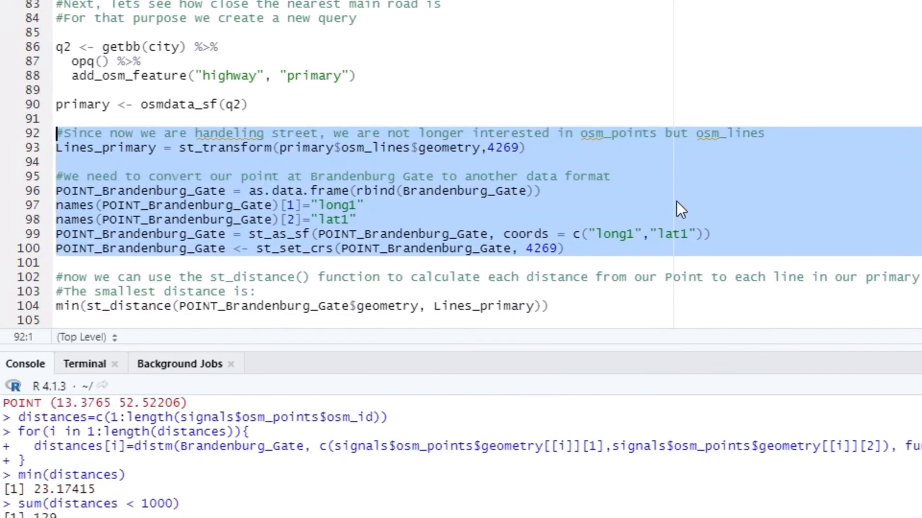
left_click(487, 306)
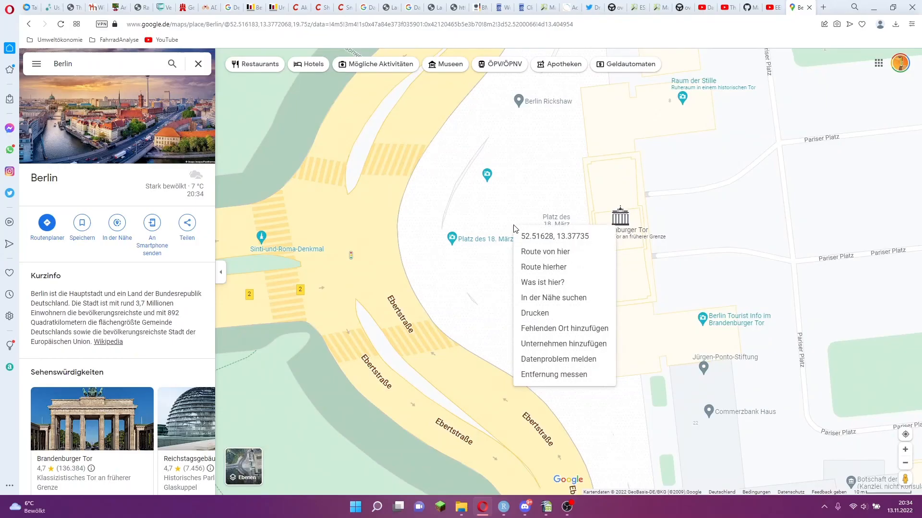
mouse_move(533, 242)
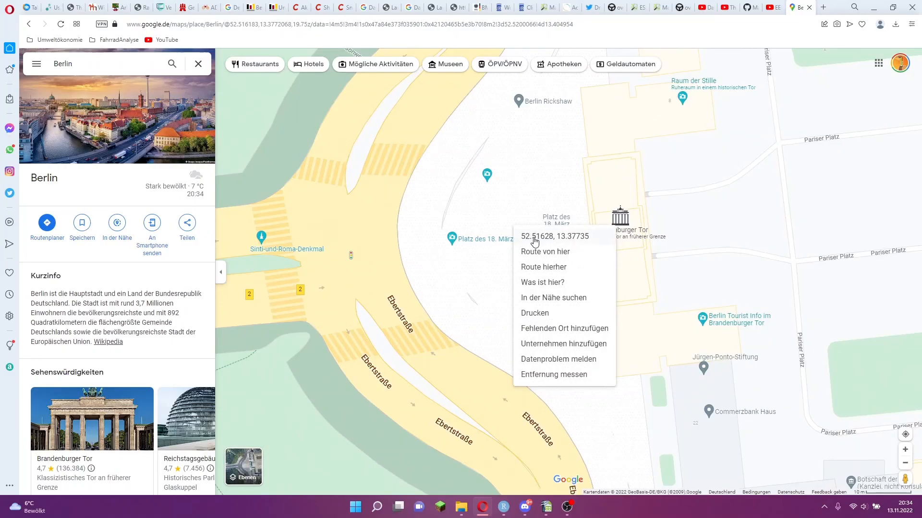
Copy the coordinates 52.51628, 13.37735 beside Brandenburger Tor.
left_click(554, 236)
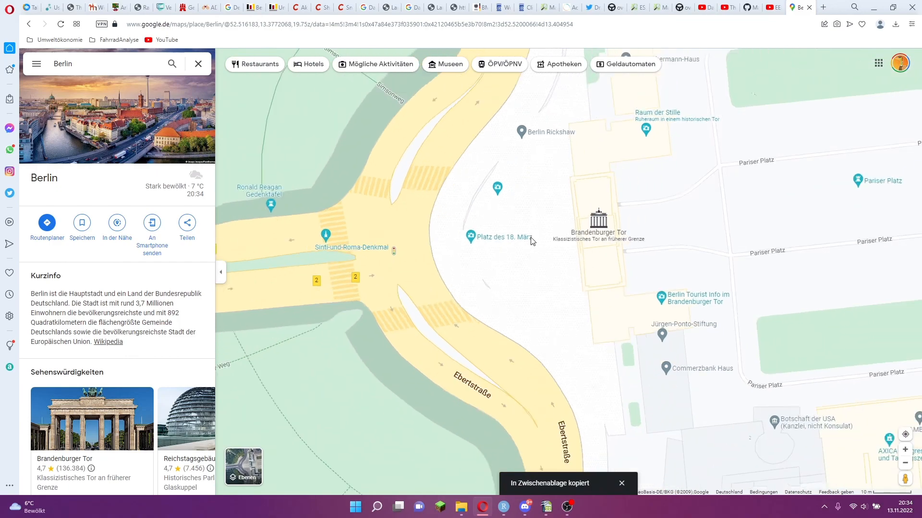